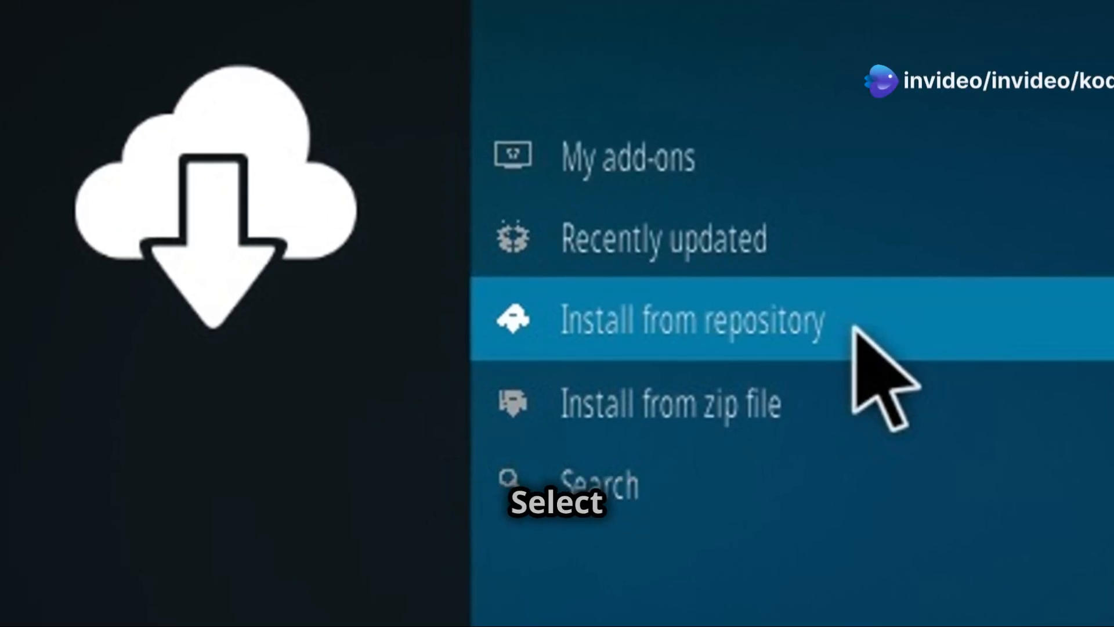
# - Choose Install from repository to reach the SlyGuy Repository's Samsung TV Plus add-on page
pyautogui.click(692, 321)
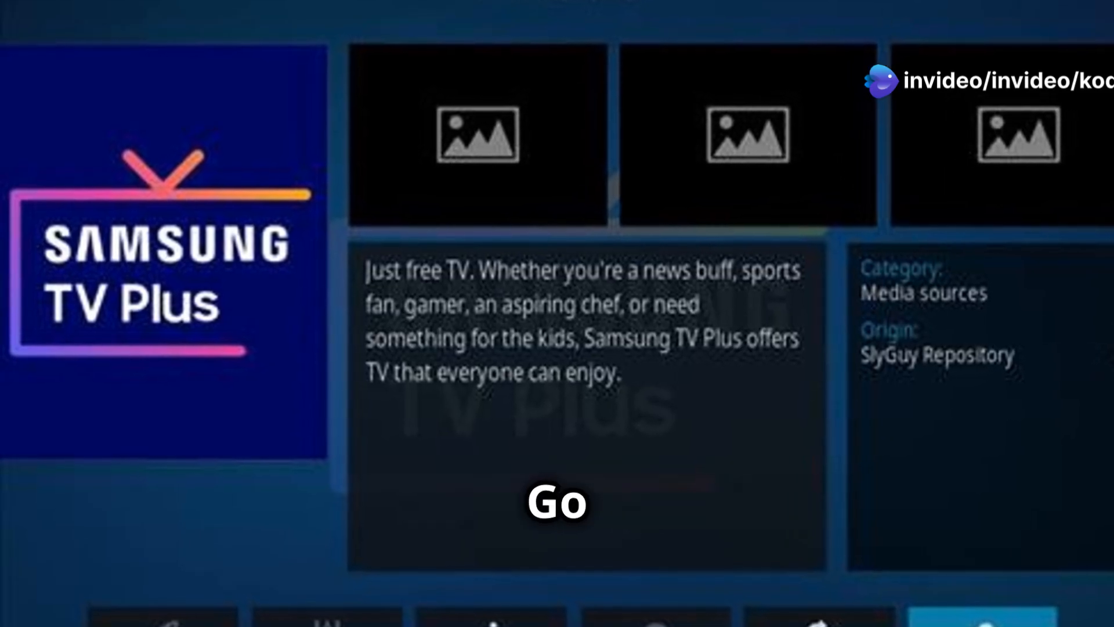